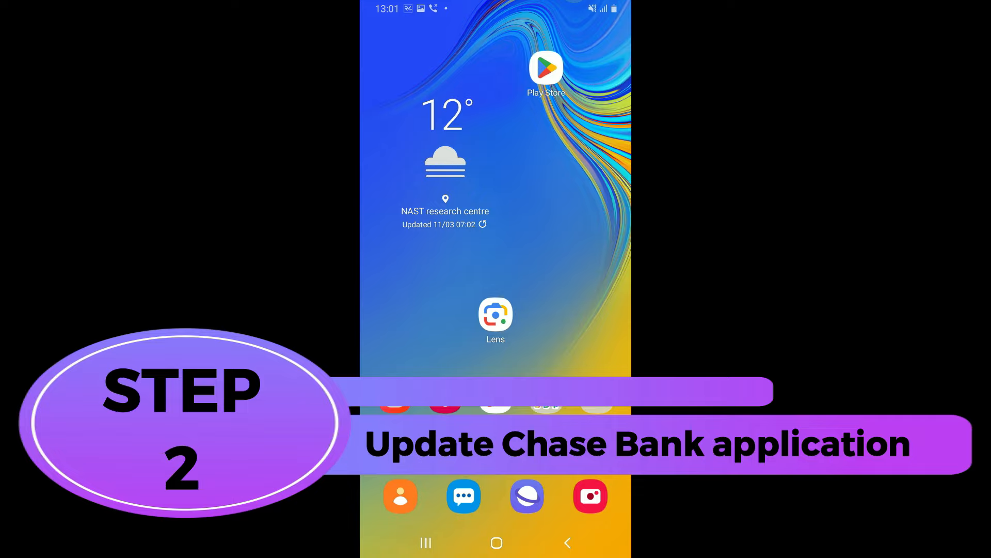
Step: Launch the Play Store and rerun the recent 'chase' search
left_click(546, 67)
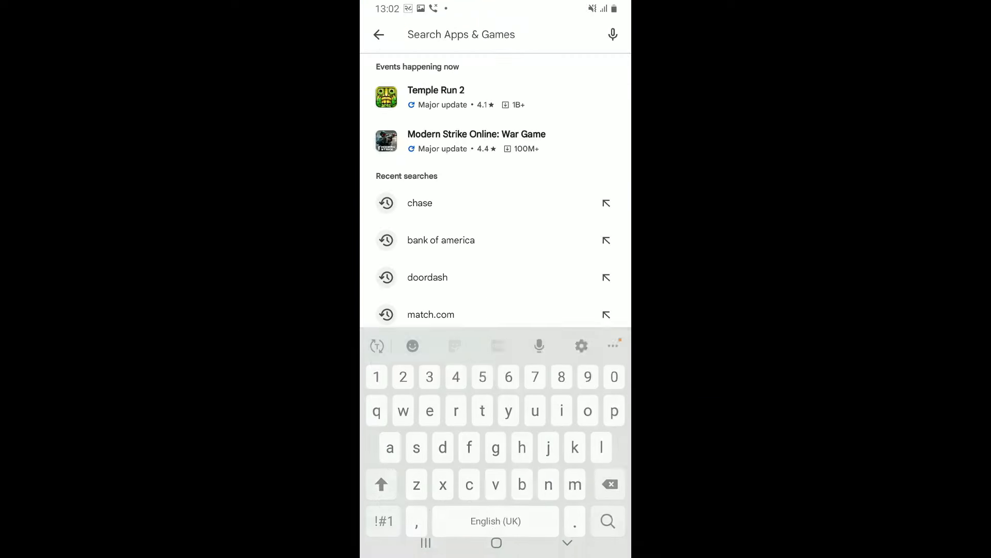
left_click(420, 203)
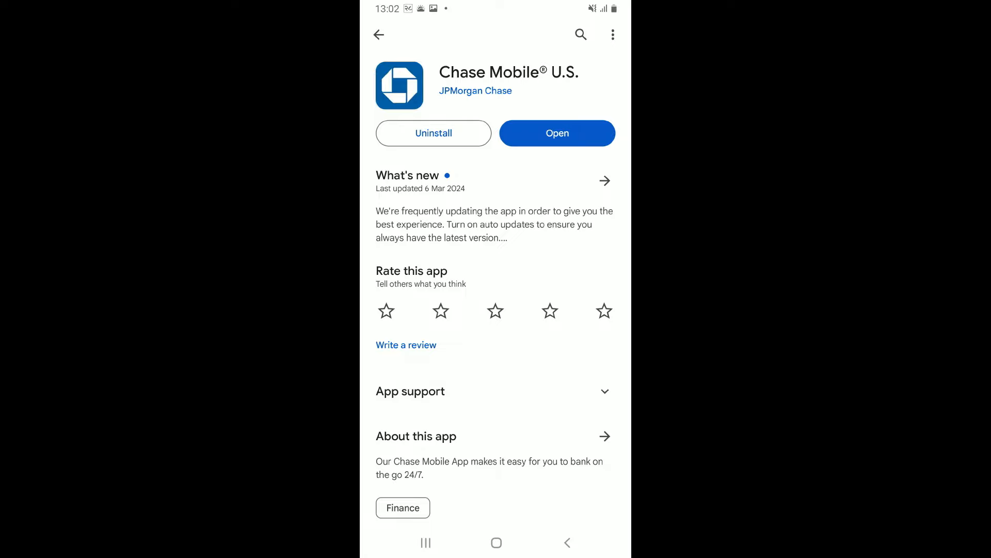
Step: Confirm Chase Mobile U.S. has no update, then go to the app drawer
left_click(496, 542)
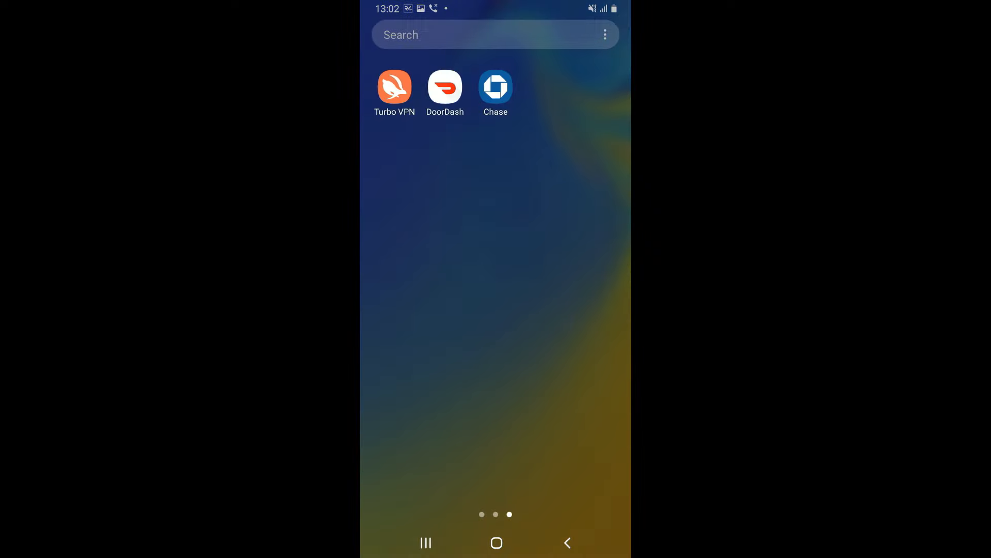
scroll("right", 3)
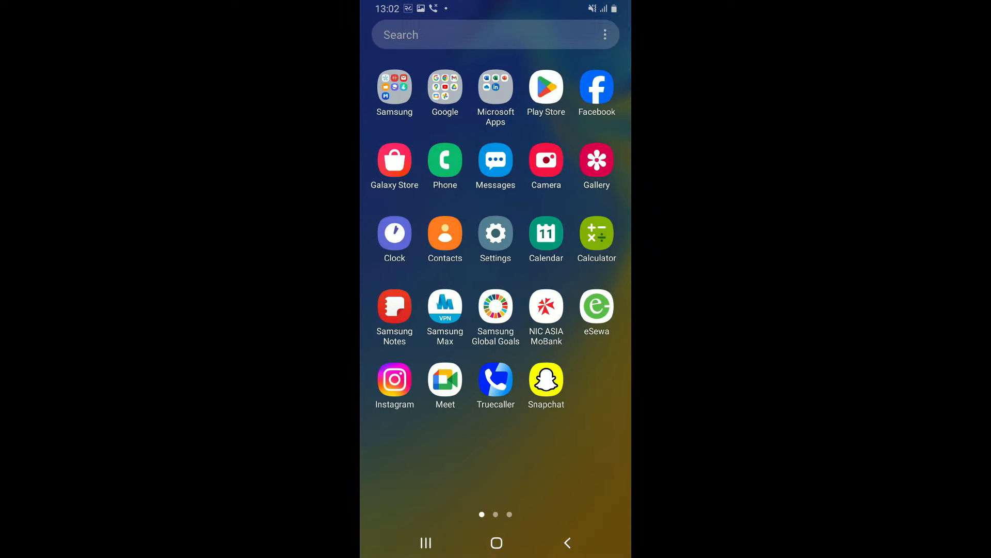
Step: Open Settings and go to Apps to list all 111 installed apps
left_click(496, 233)
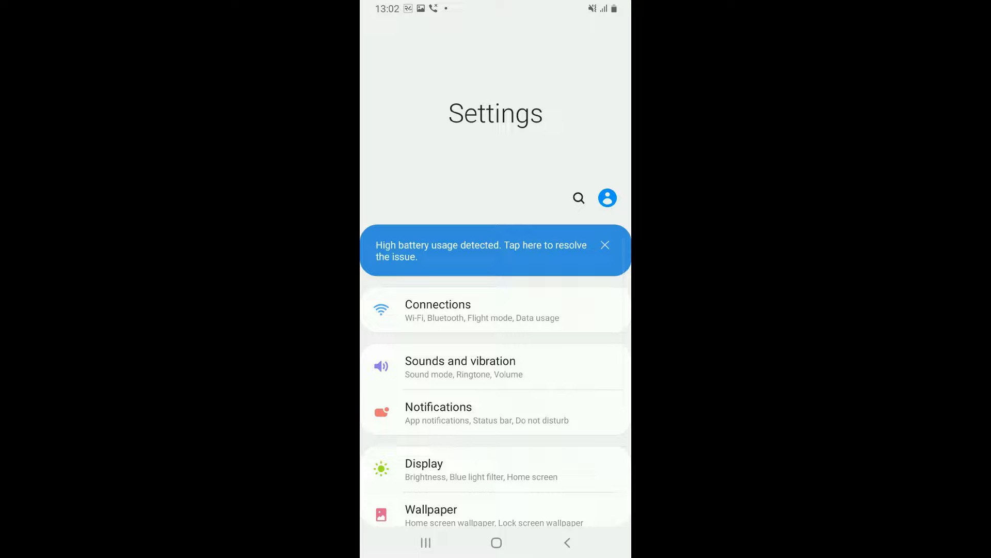
scroll("down", 3)
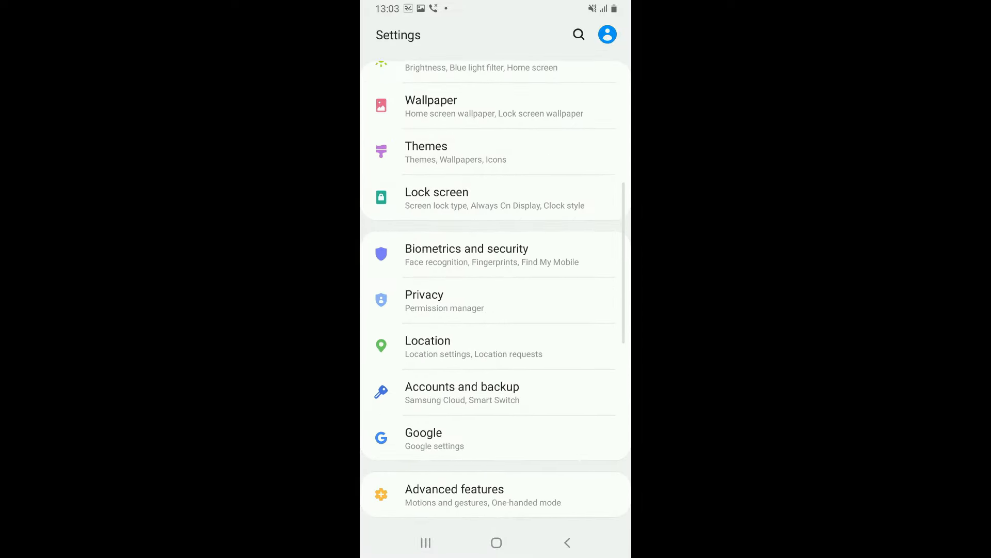
scroll("down", 3)
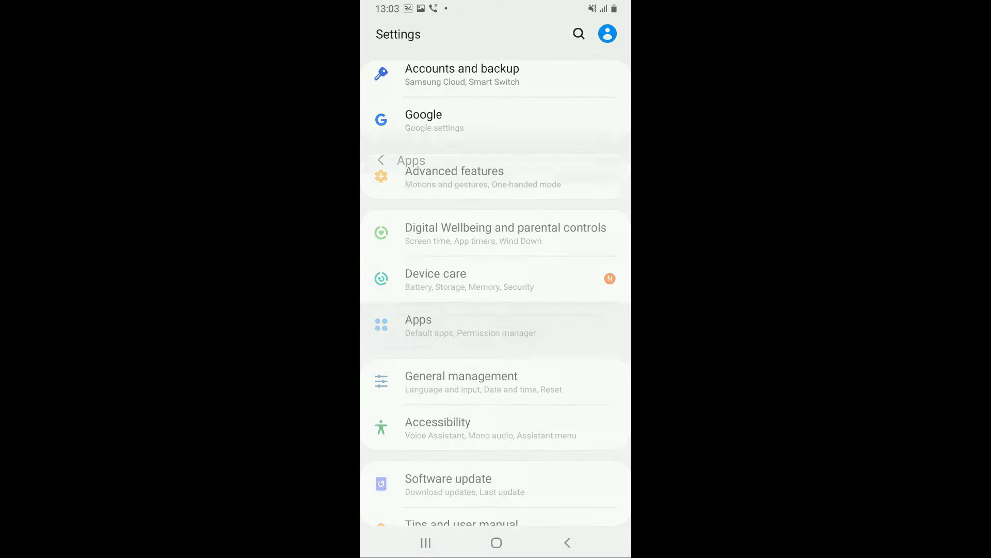
left_click(418, 325)
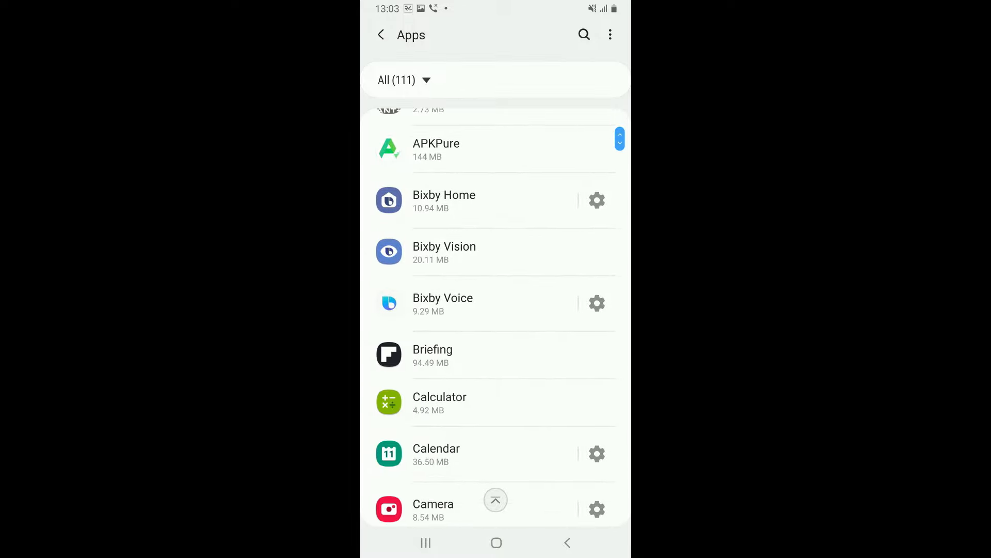
Step: Find Chase in Apps and view its Storage: 174 MB app, 18.42 MB data, 1.94 MB cache
left_click(584, 34)
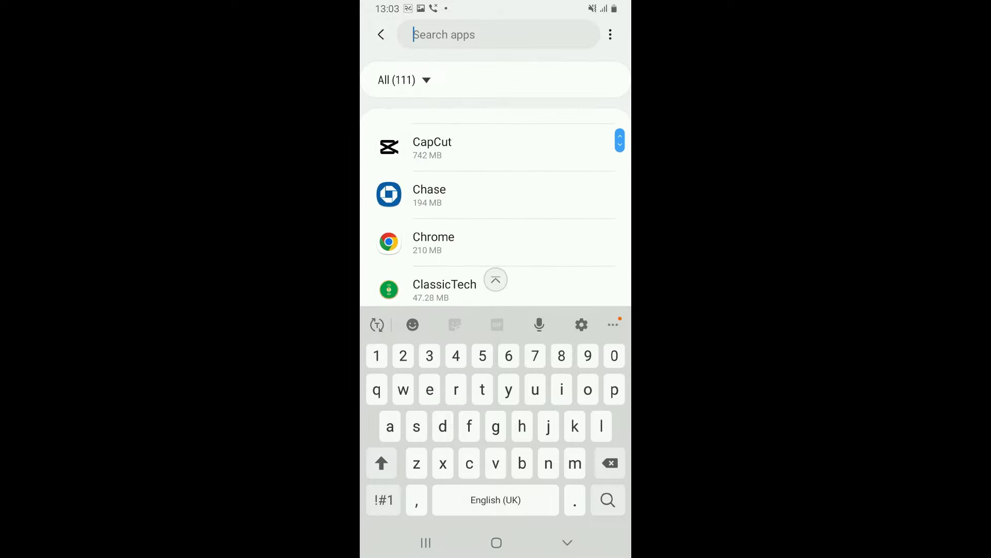
left_click(430, 195)
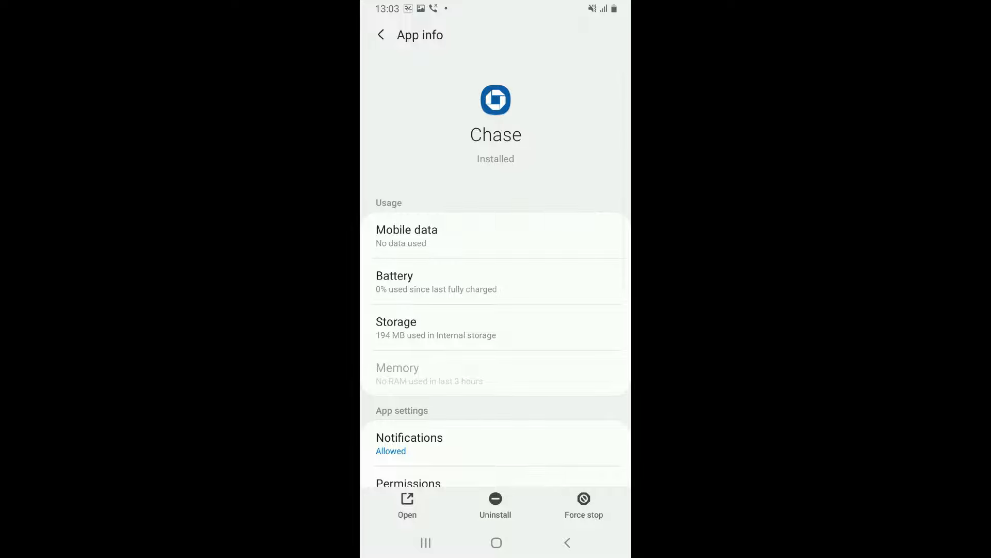
left_click(396, 328)
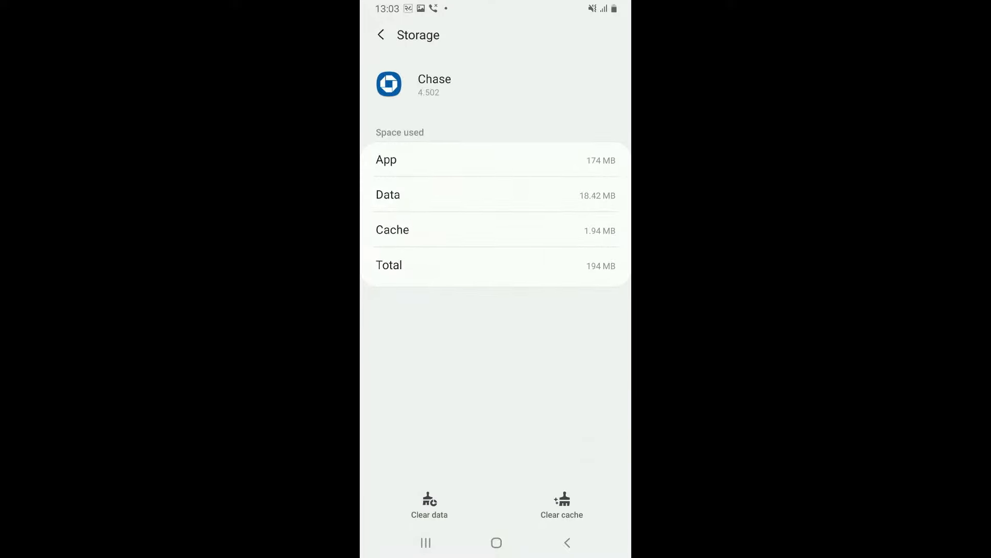
Step: Clear Chase's cache and data, confirming the deletion with OK
left_click(561, 505)
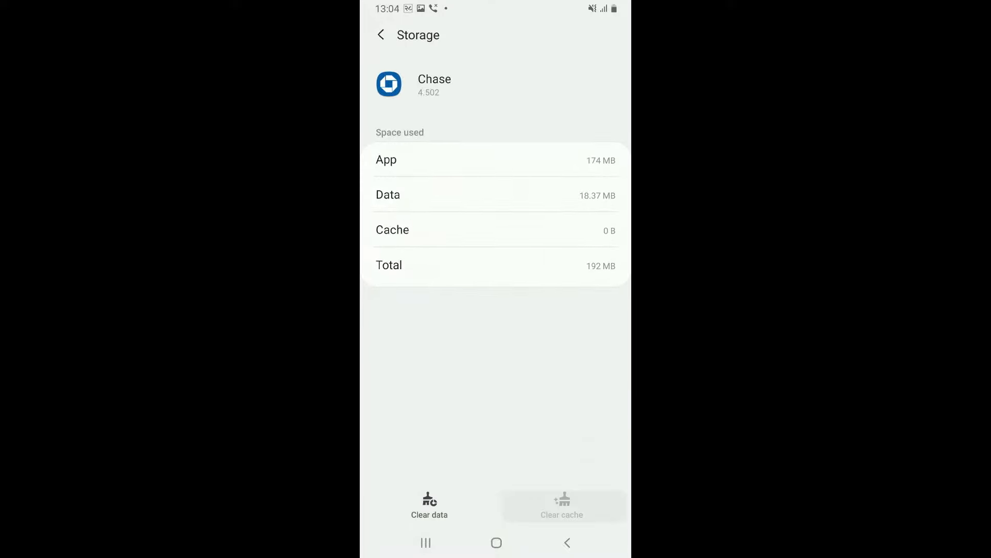
left_click(429, 505)
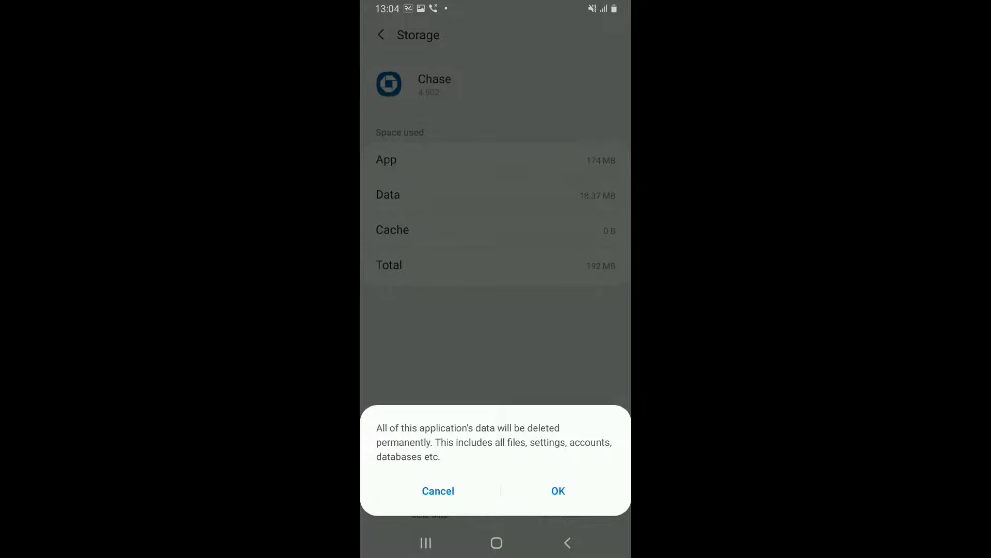
left_click(558, 490)
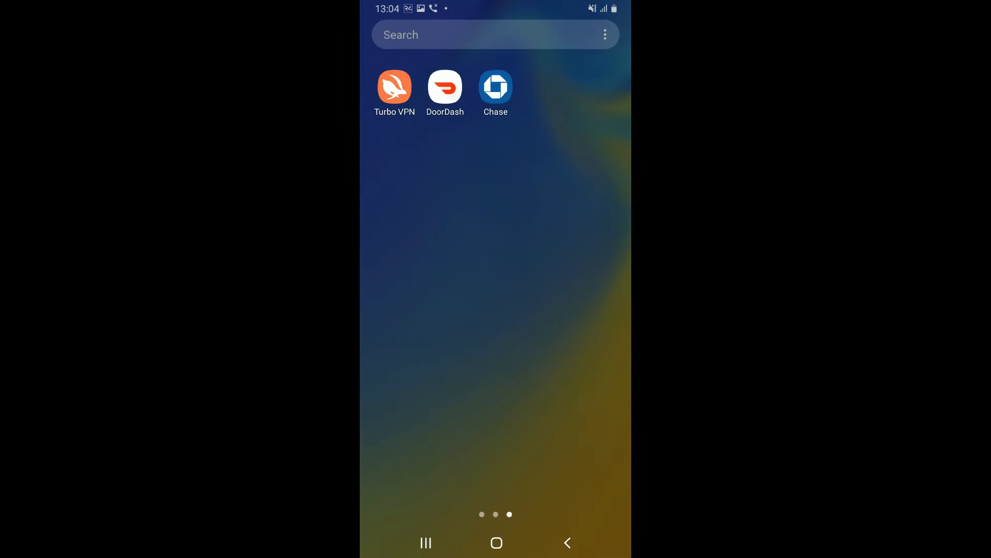
Step: Return to the main home screen with the weather widget
left_click(495, 86)
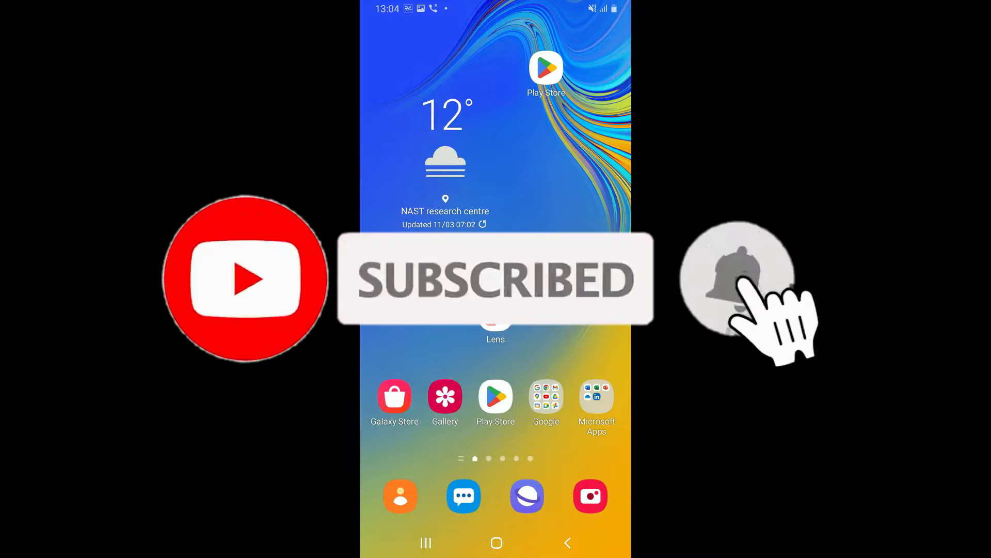
left_click(738, 278)
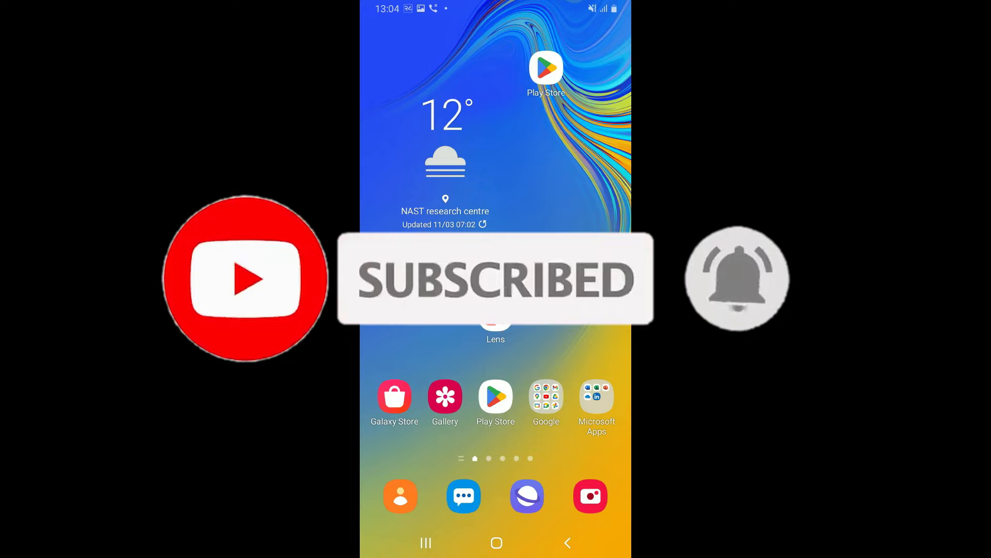